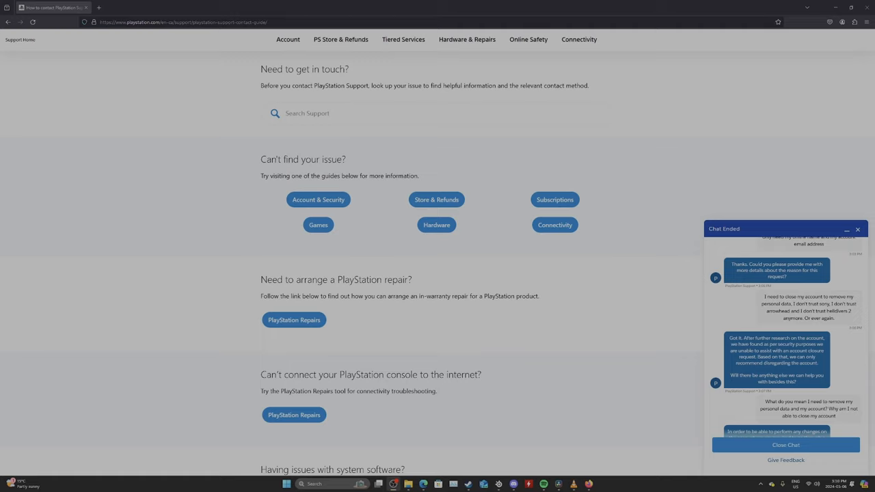
mouse_move(578, 376)
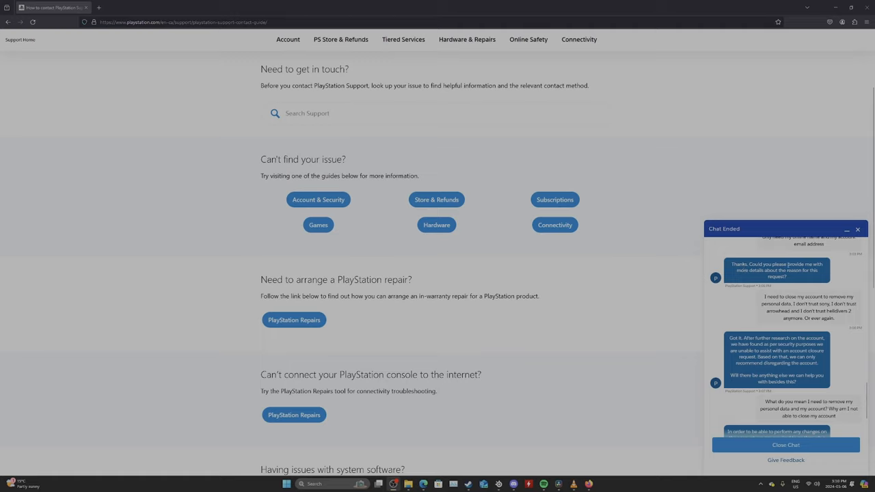
mouse_move(810, 276)
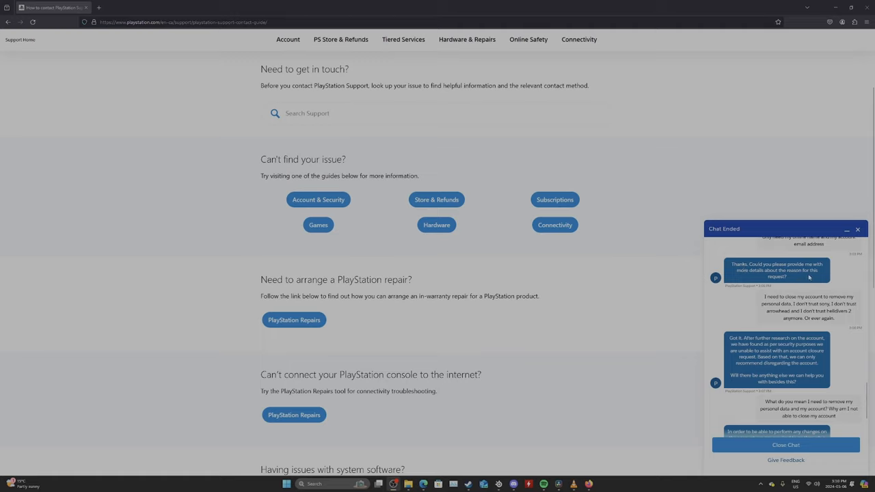
mouse_move(810, 279)
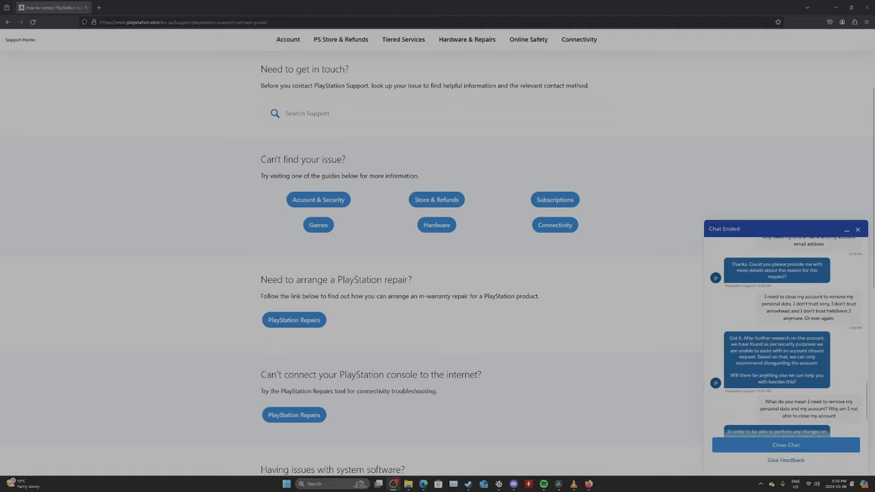
mouse_move(730, 317)
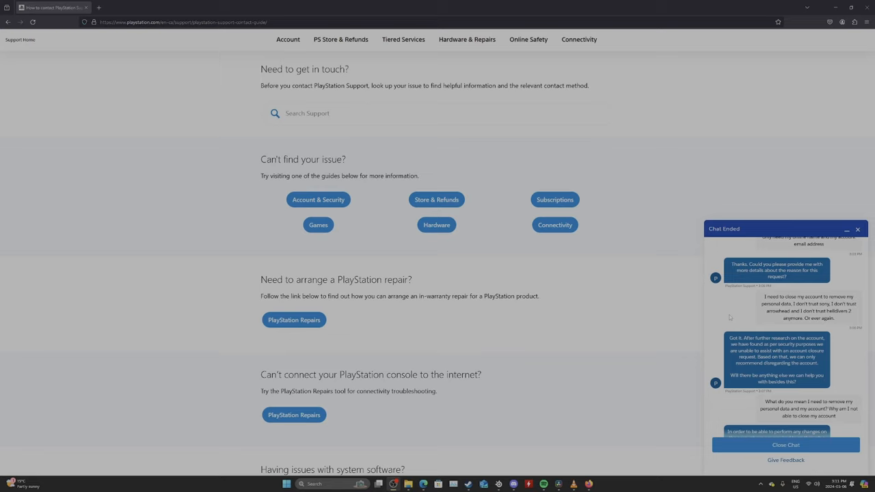
Read the ended chat down to the agent's last reply and the chat-ended notice.
scroll(down, 3)
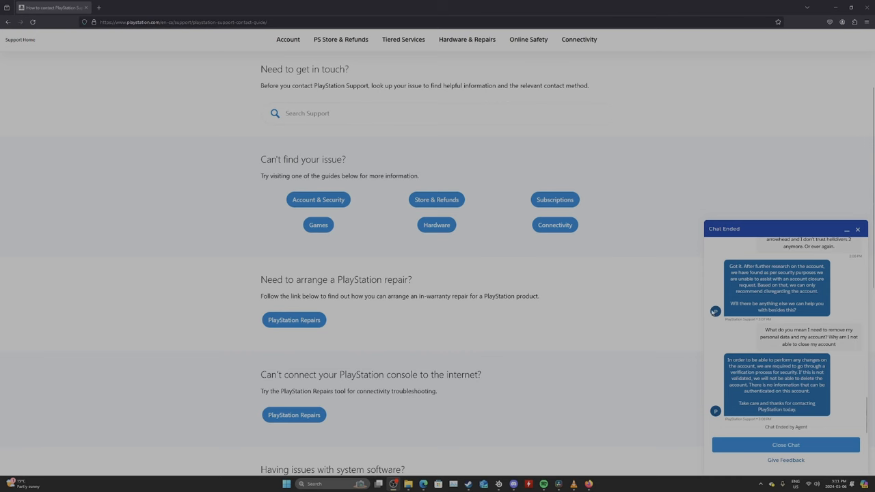
scroll(up, 3)
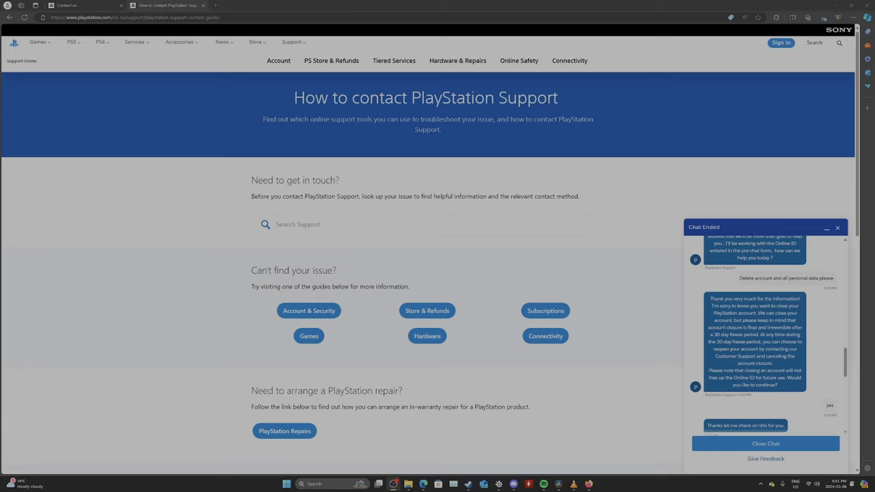
mouse_move(708, 304)
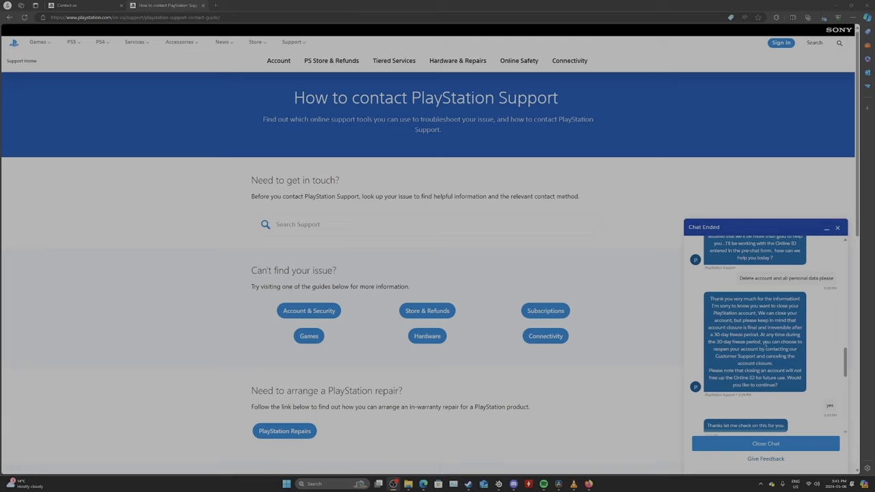
mouse_move(772, 355)
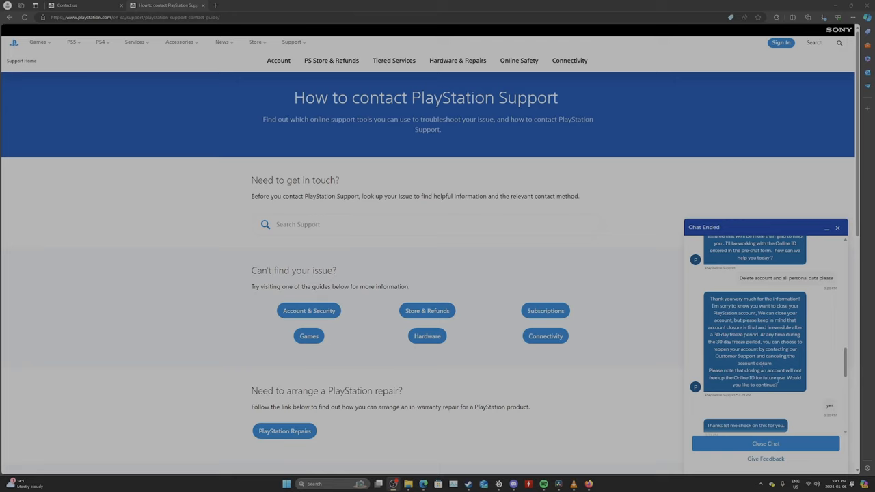
Read the second chat to where the agent says the account can't be verified or deleted.
scroll(down, 3)
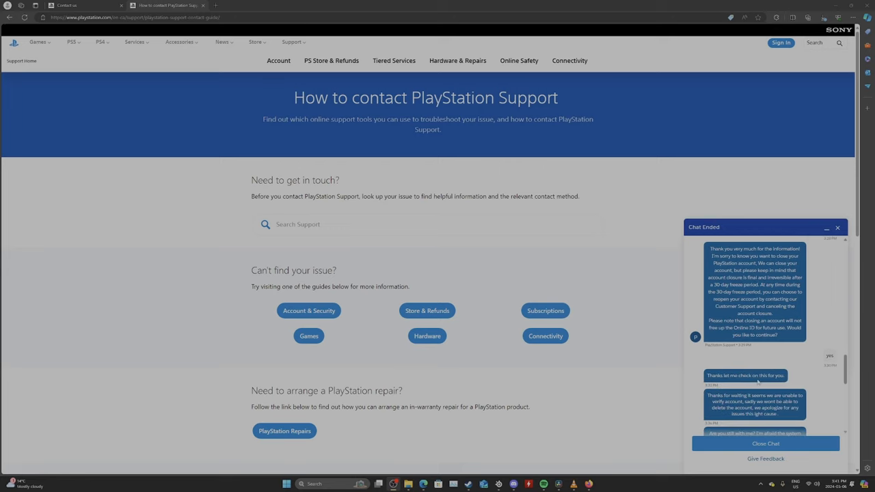
scroll(down, 3)
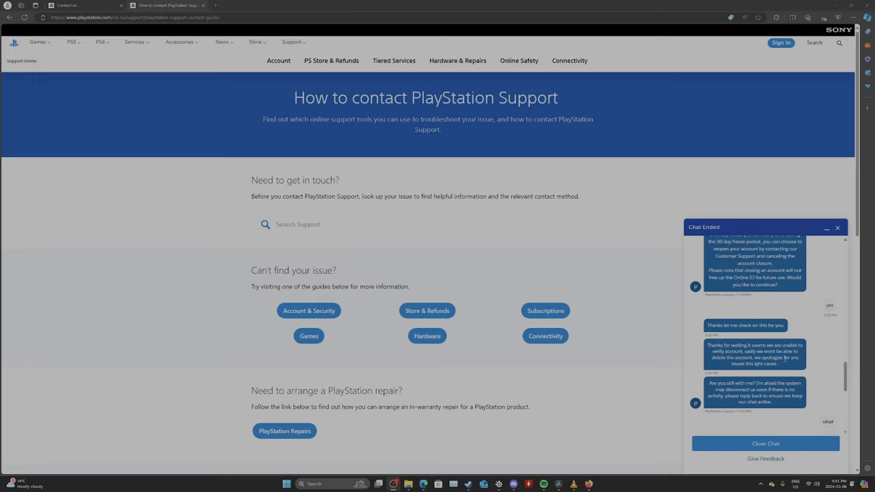
scroll(down, 3)
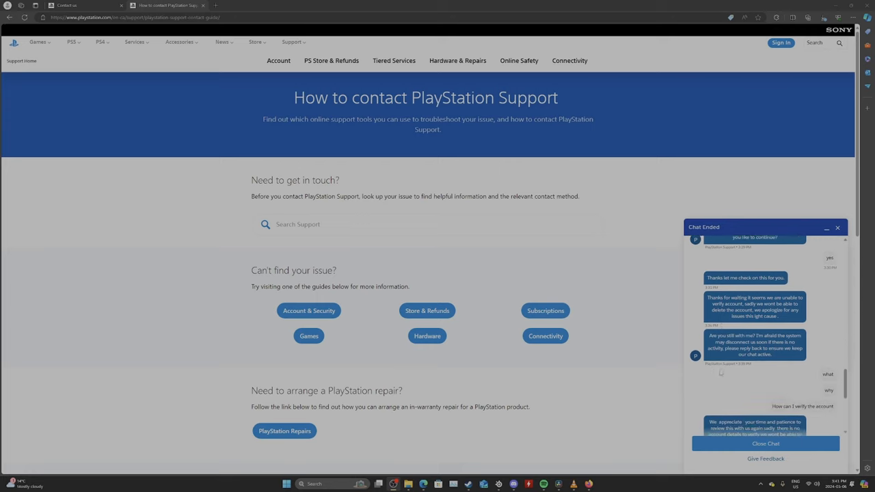
scroll(down, 3)
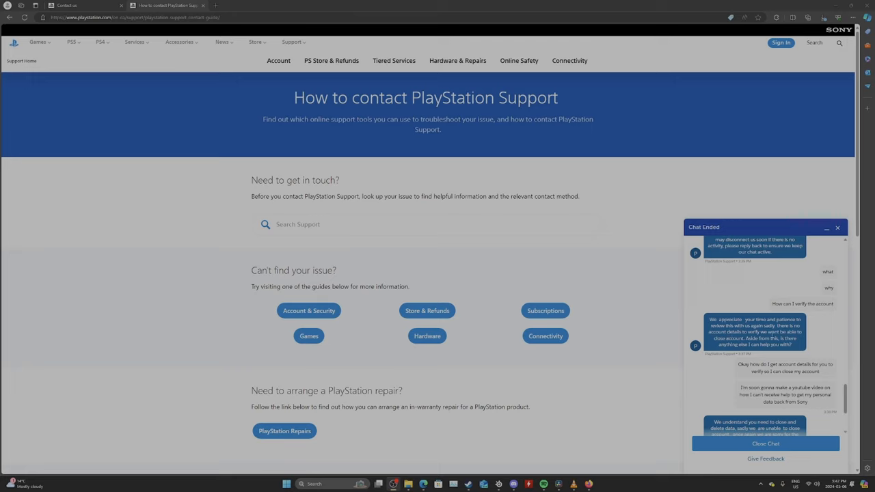
mouse_move(751, 345)
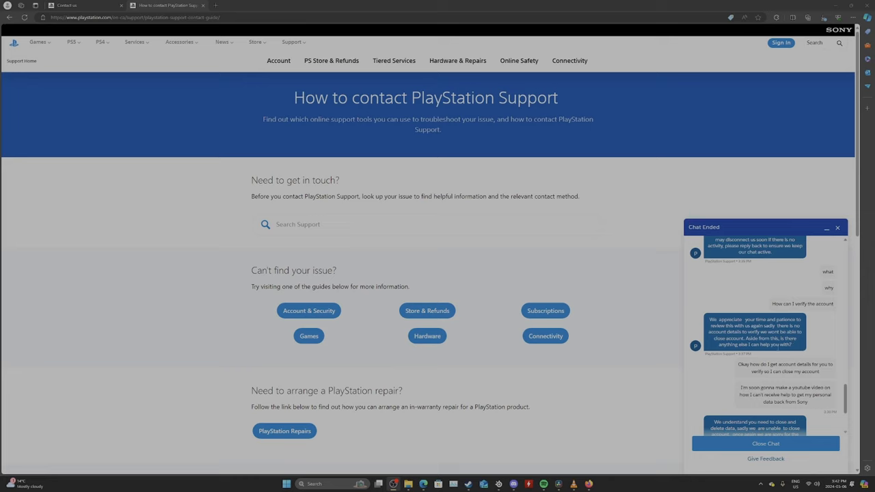
scroll(down, 3)
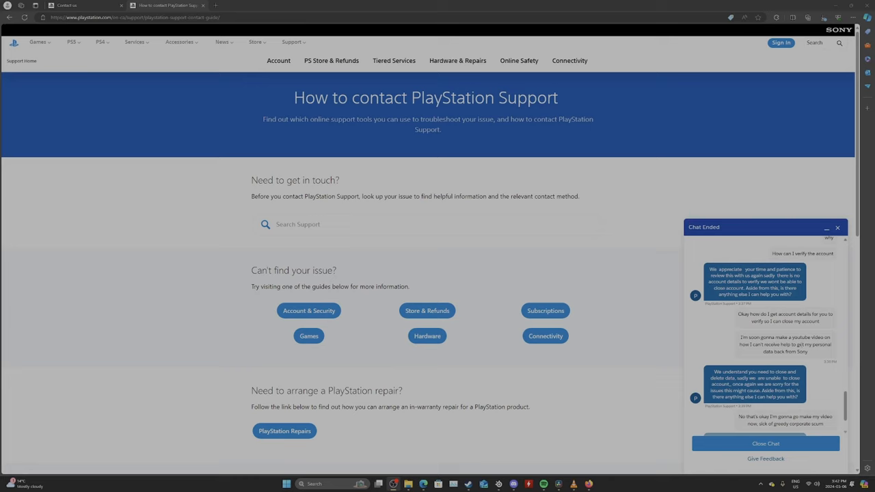
mouse_move(791, 358)
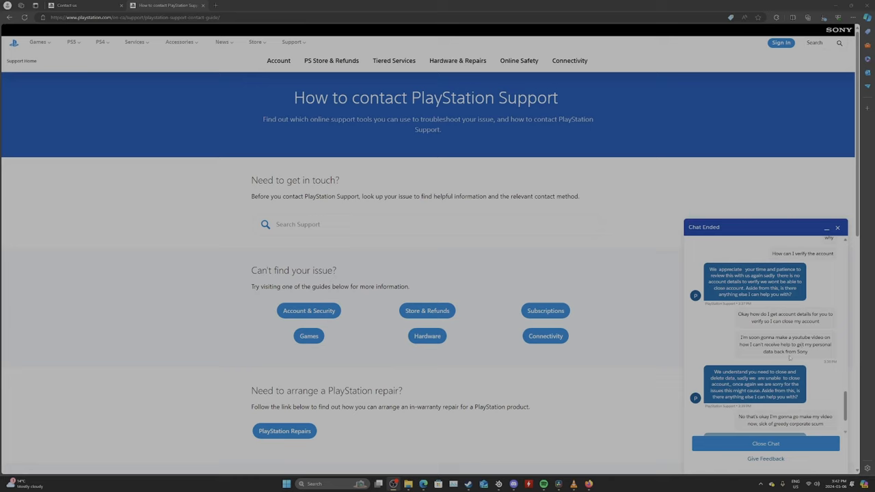
scroll(down, 3)
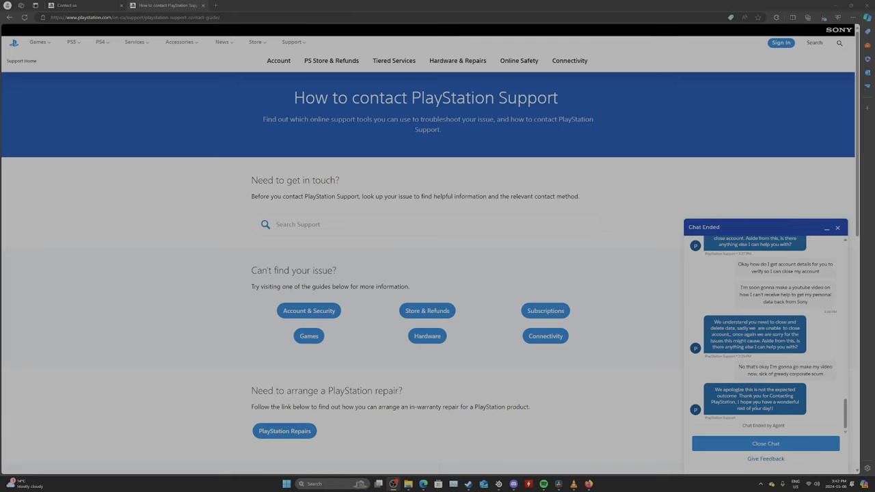
mouse_move(637, 298)
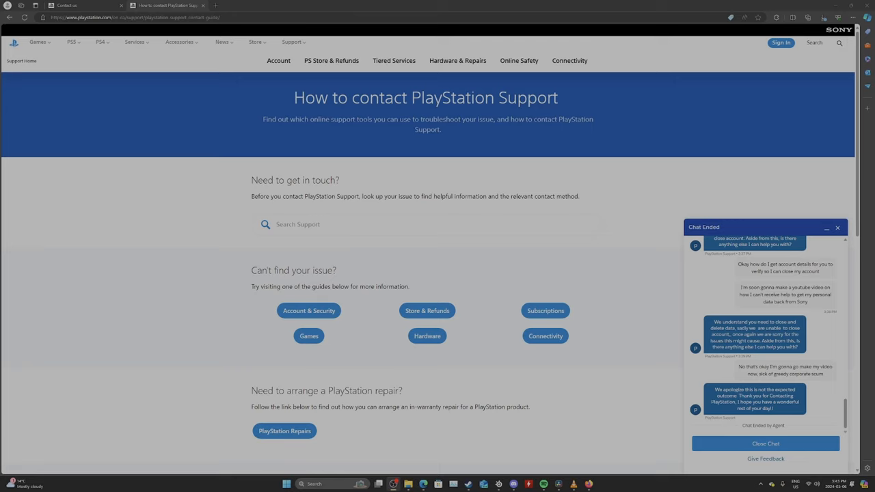
Switch to the Reddit thread 'Heads up: PSN won't let you delete your account.'.
click(249, 6)
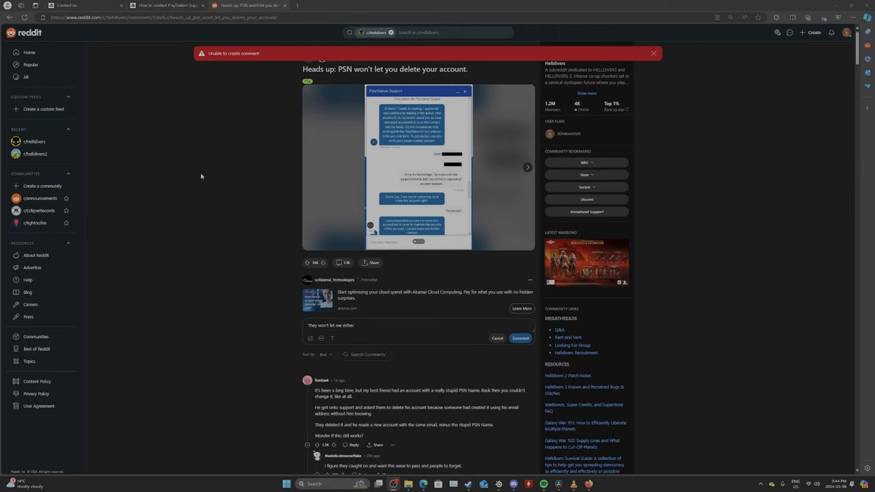
mouse_move(264, 201)
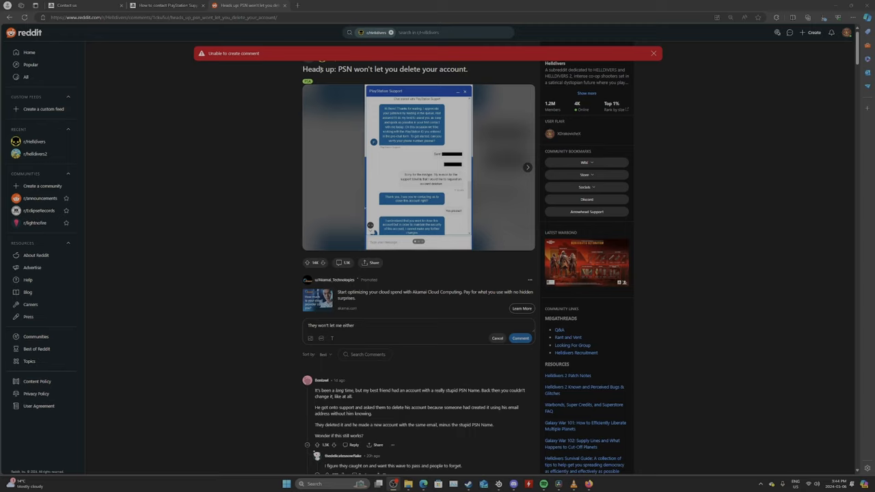
mouse_move(246, 144)
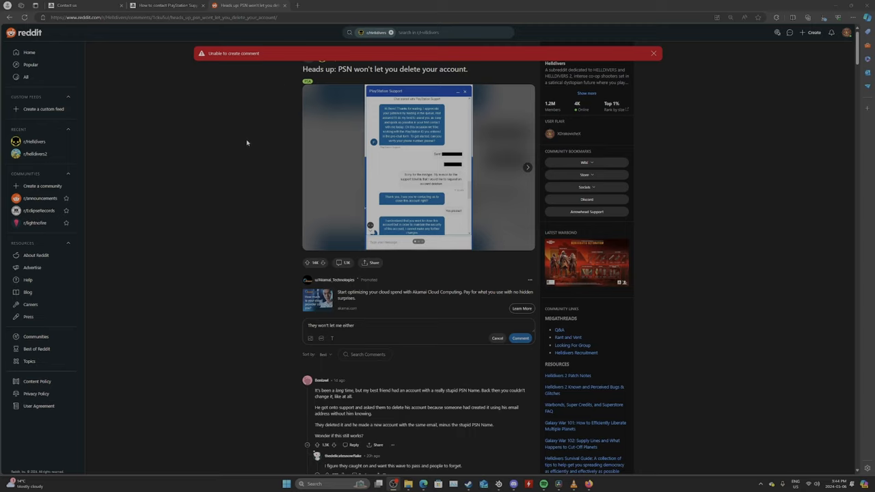
mouse_move(323, 272)
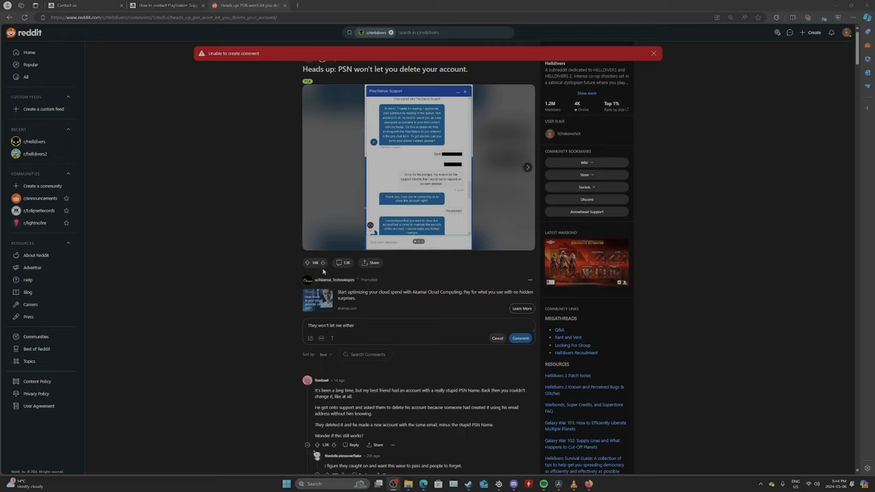
mouse_move(348, 271)
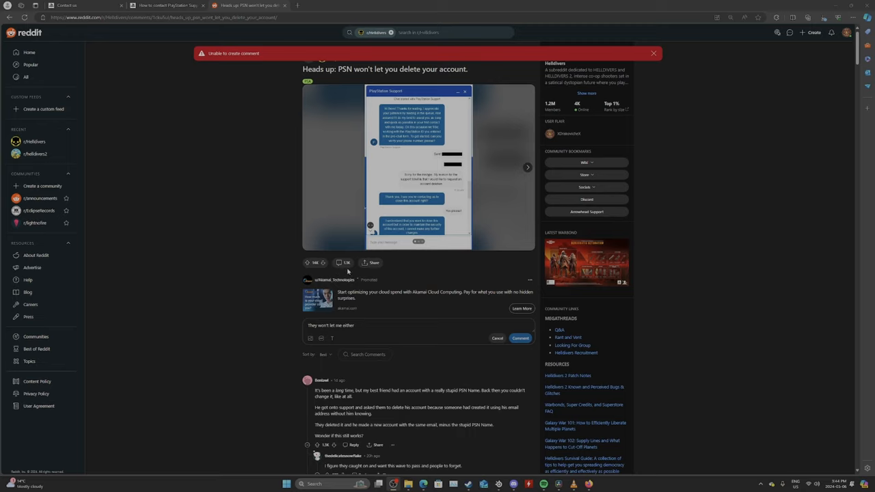
mouse_move(331, 272)
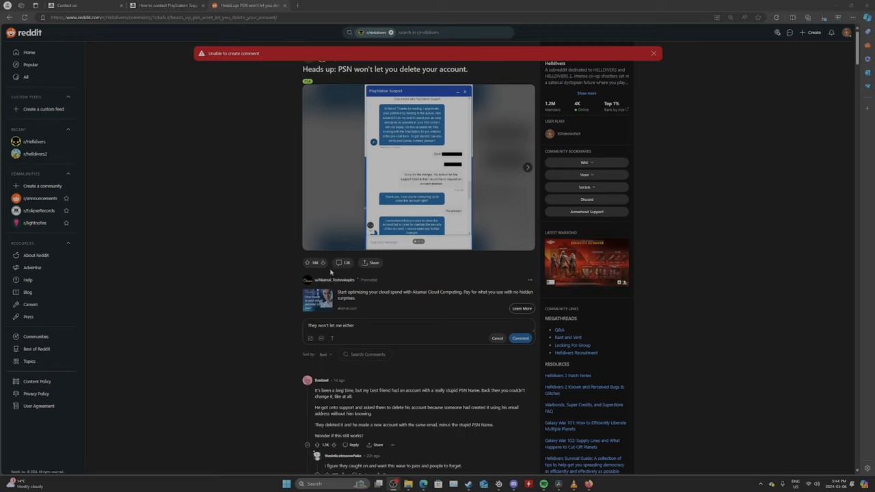
mouse_move(405, 76)
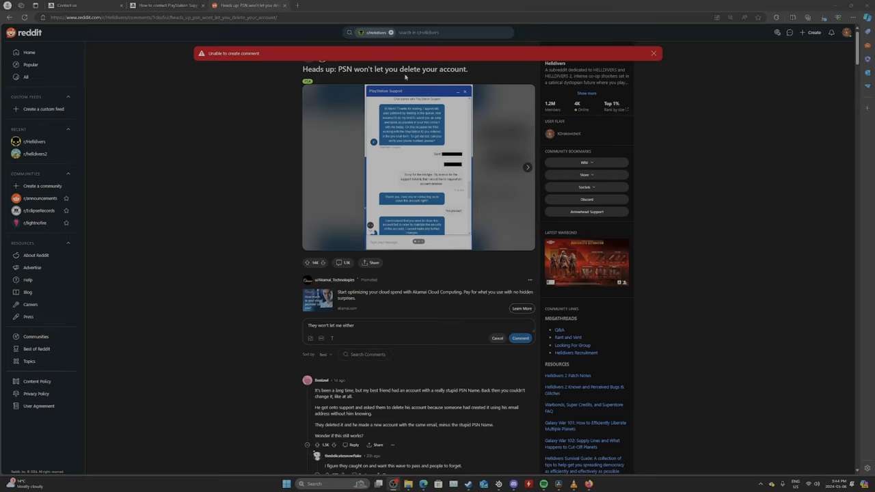
mouse_move(345, 173)
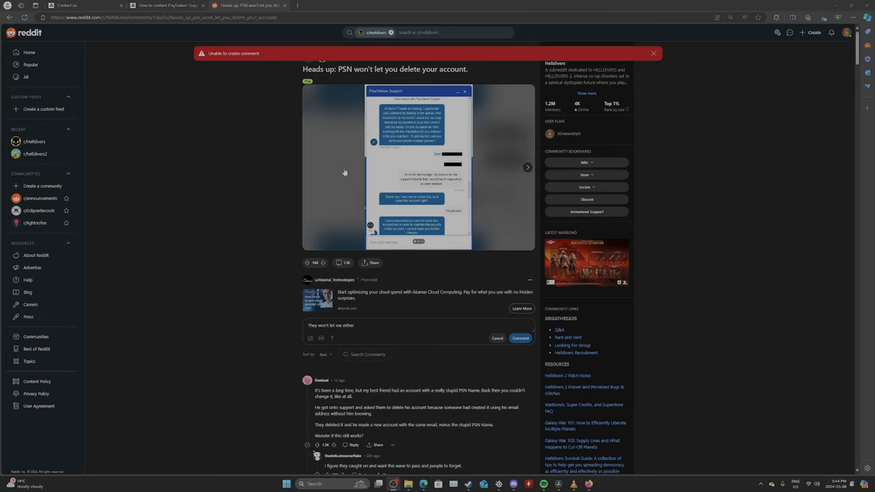
Flip through the post's remaining chat screenshots in the gallery.
click(528, 166)
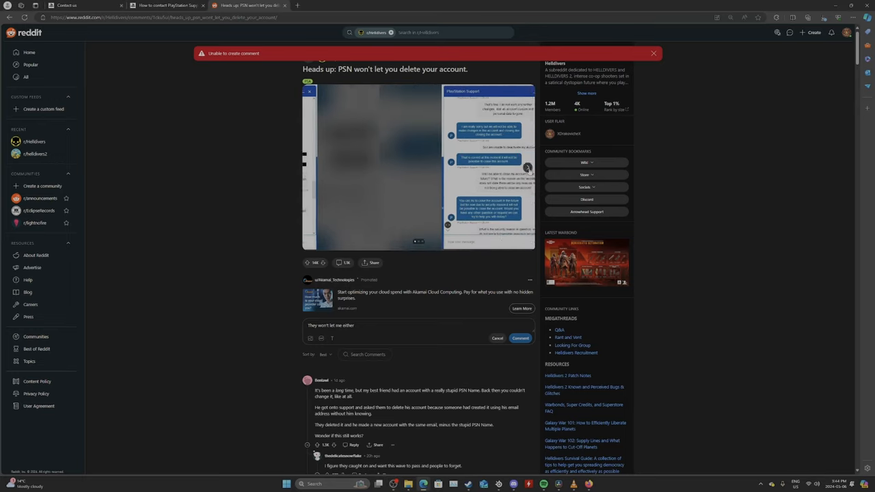
click(528, 167)
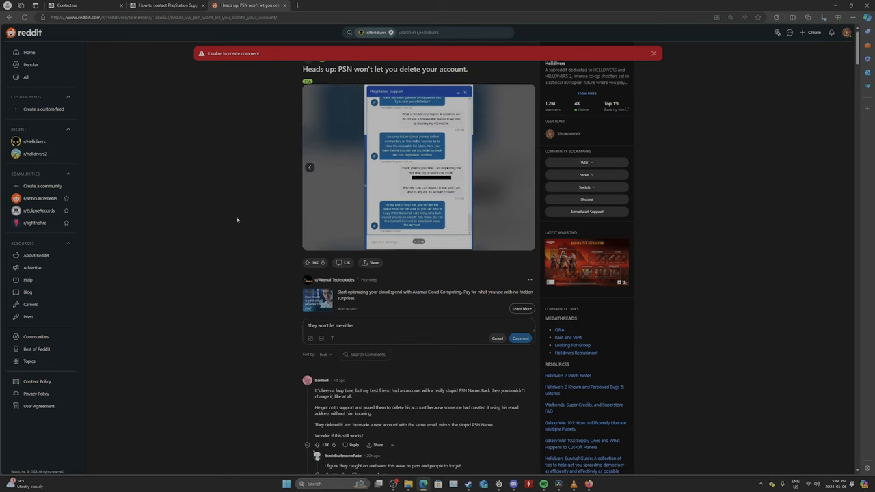
Read the opening comments, including a user's failed attempt to delete their PSN account.
scroll(down, 3)
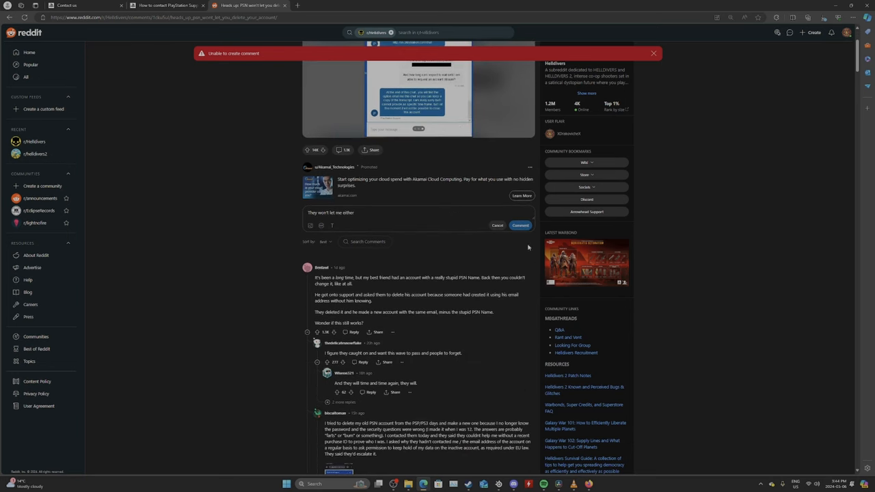
mouse_move(268, 254)
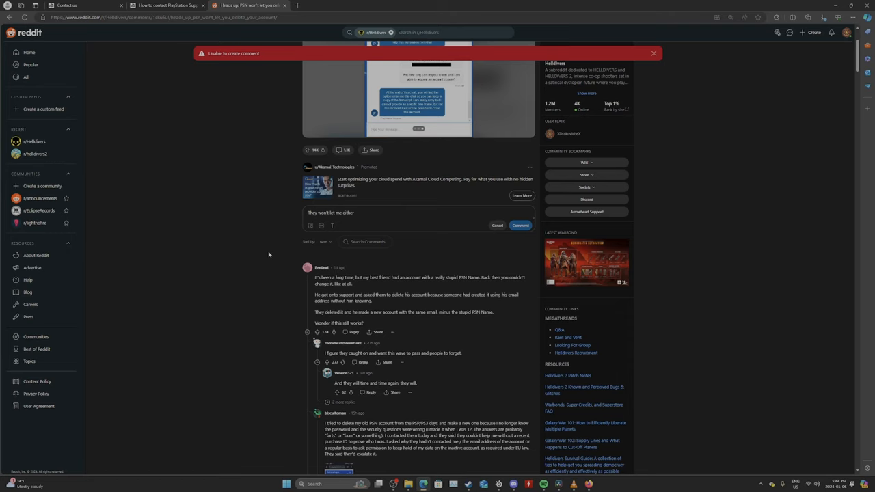
scroll(down, 3)
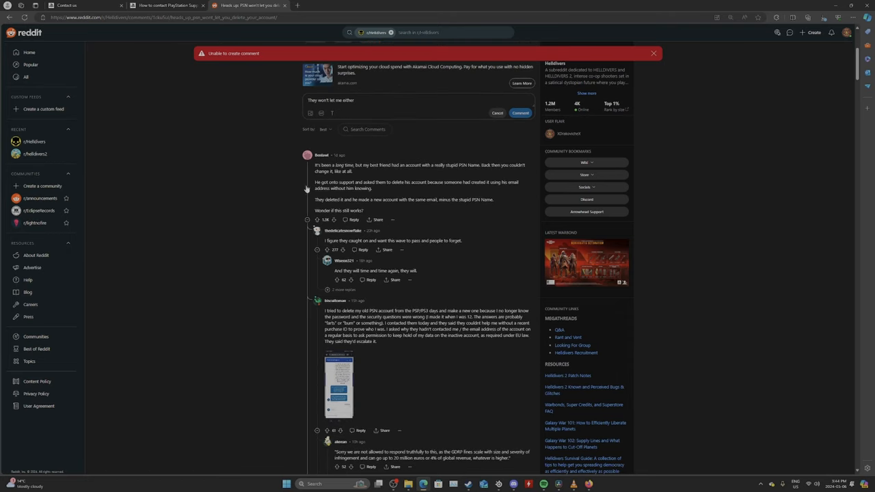
mouse_move(468, 265)
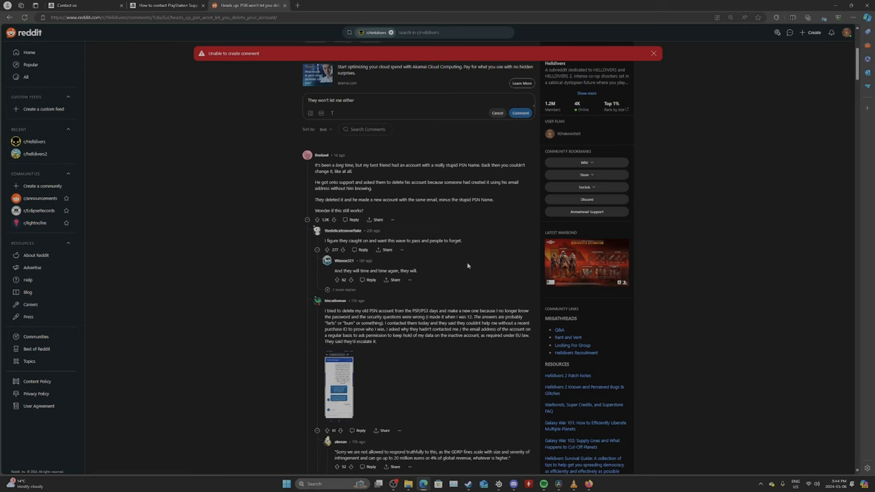
scroll(down, 3)
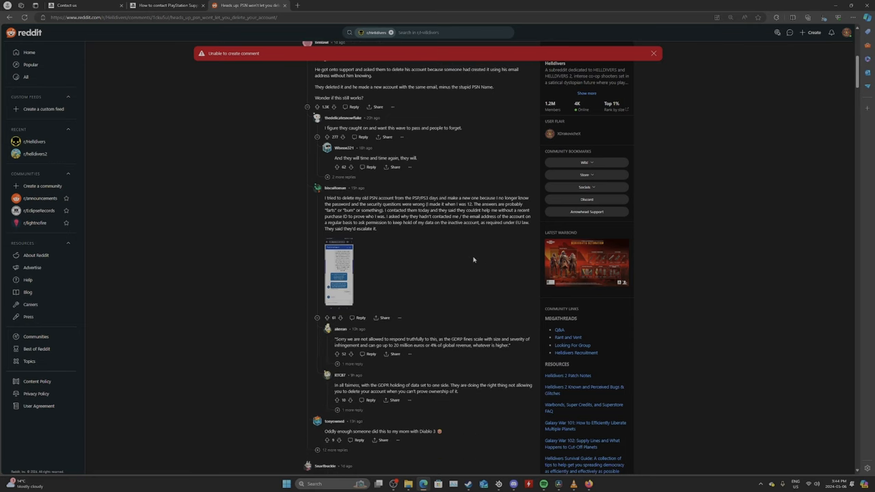
scroll(up, 3)
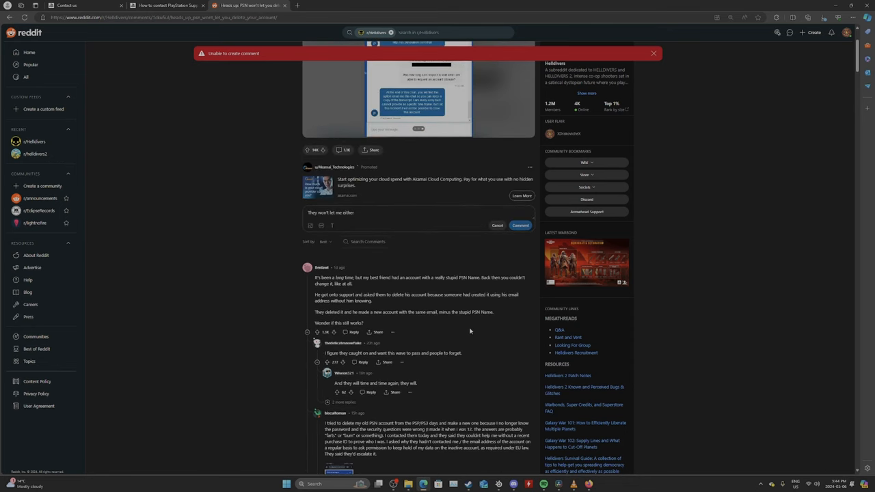
mouse_move(459, 329)
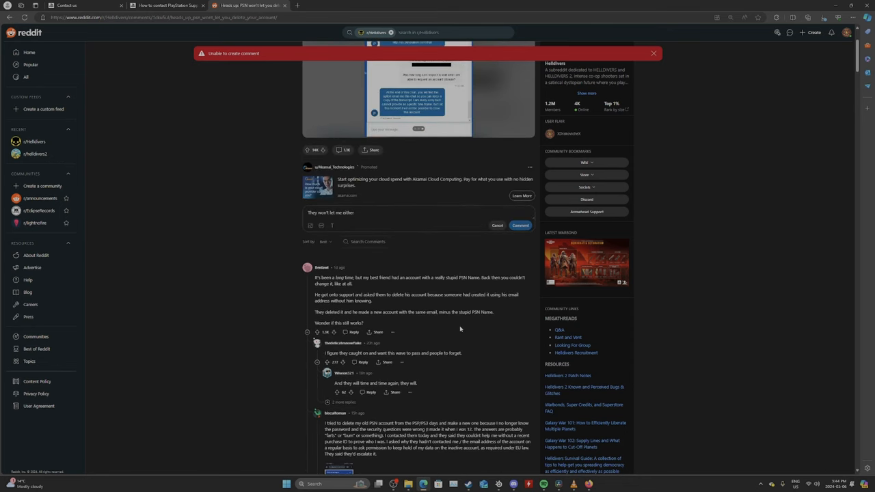
mouse_move(451, 329)
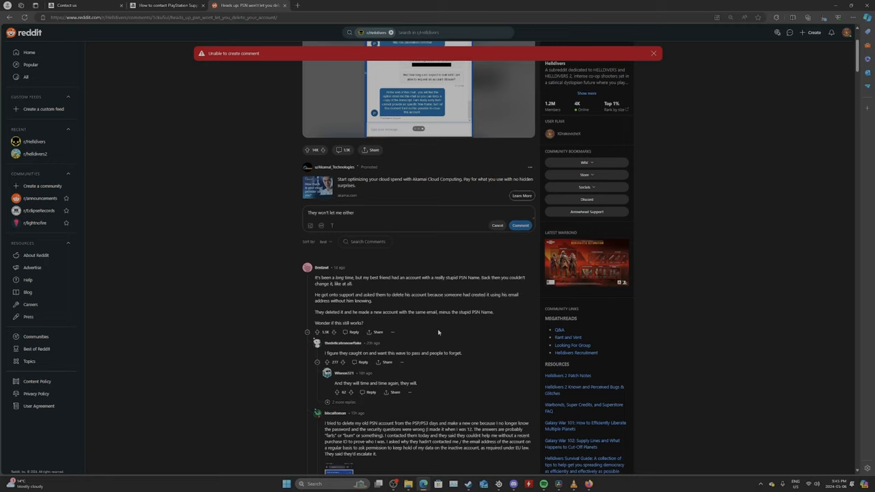
mouse_move(430, 338)
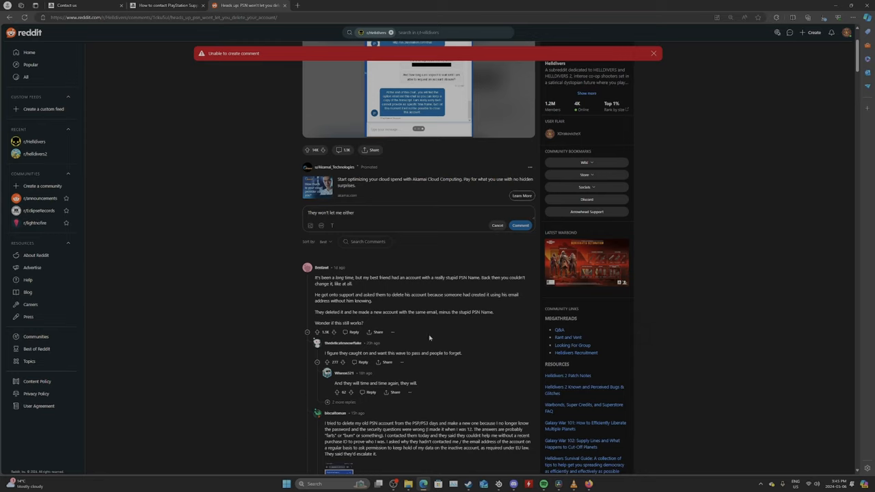
mouse_move(429, 337)
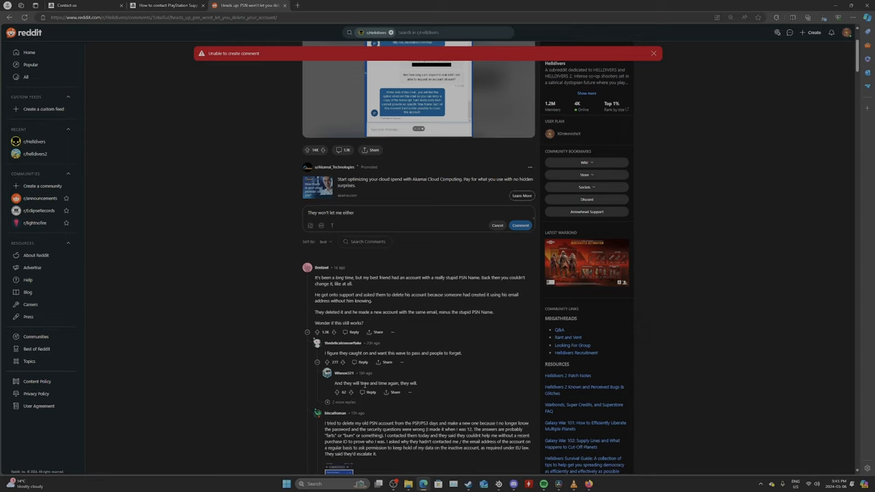
scroll(down, 3)
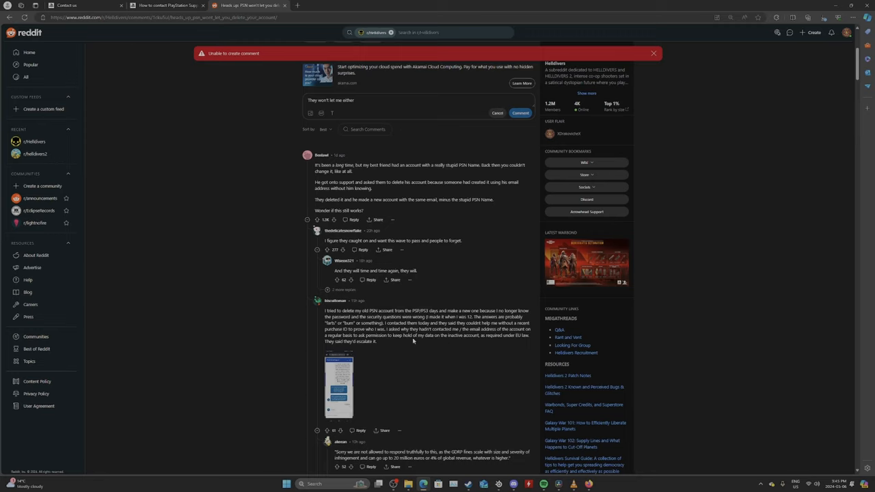
mouse_move(402, 353)
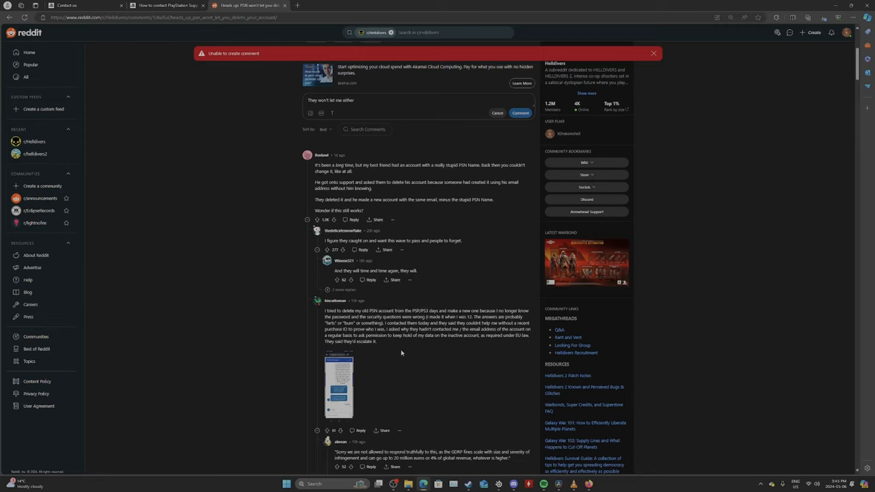
Read the replies debating the GDPR infraction and whether its fines are high enough.
scroll(down, 3)
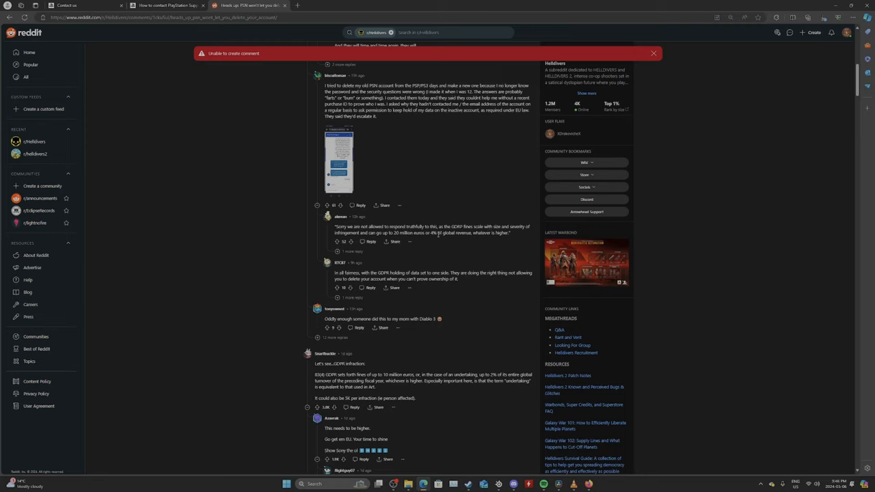
mouse_move(489, 241)
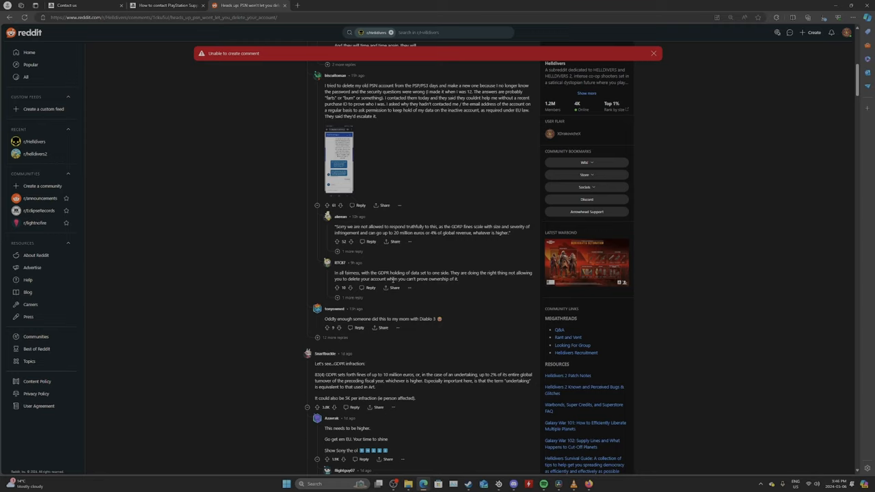
mouse_move(461, 288)
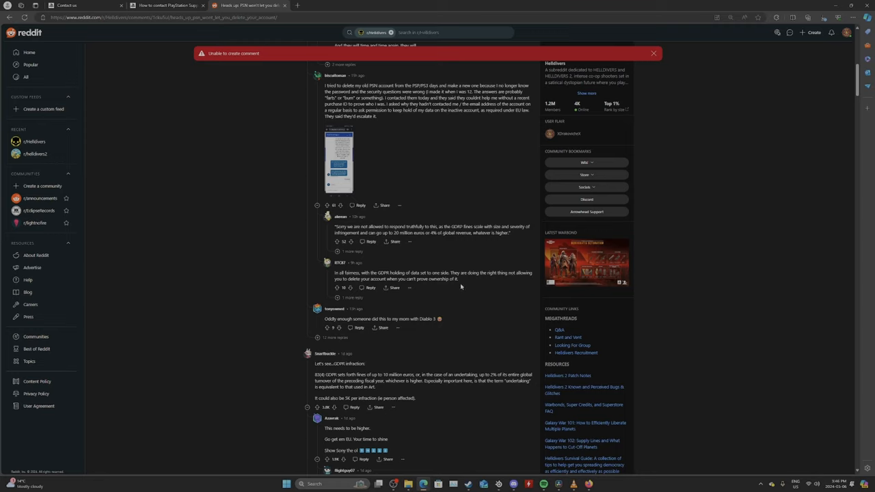
mouse_move(317, 266)
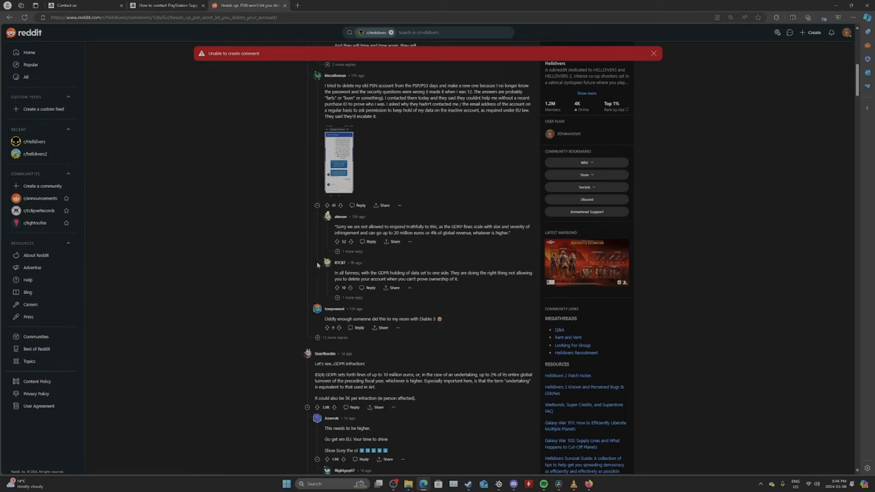
mouse_move(459, 288)
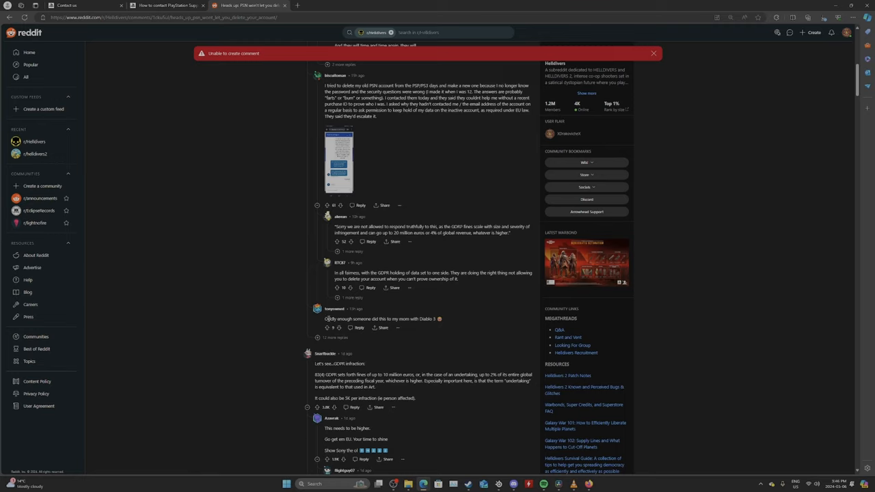
mouse_move(448, 323)
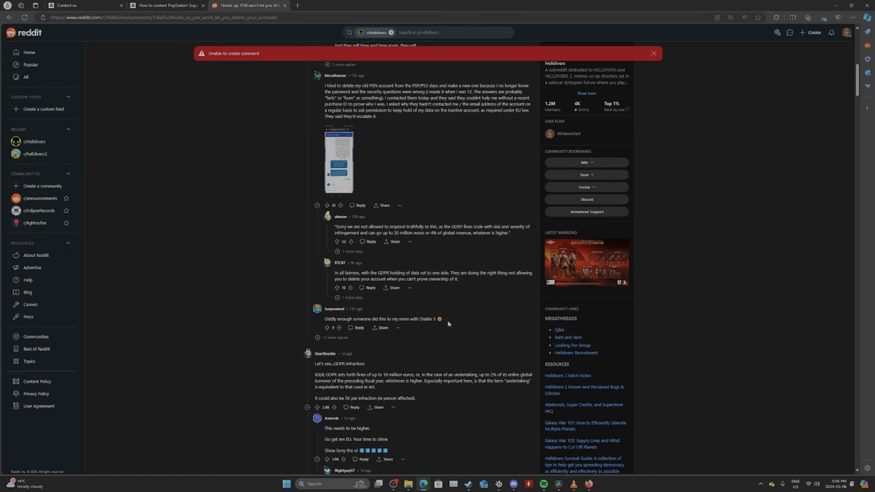
scroll(down, 3)
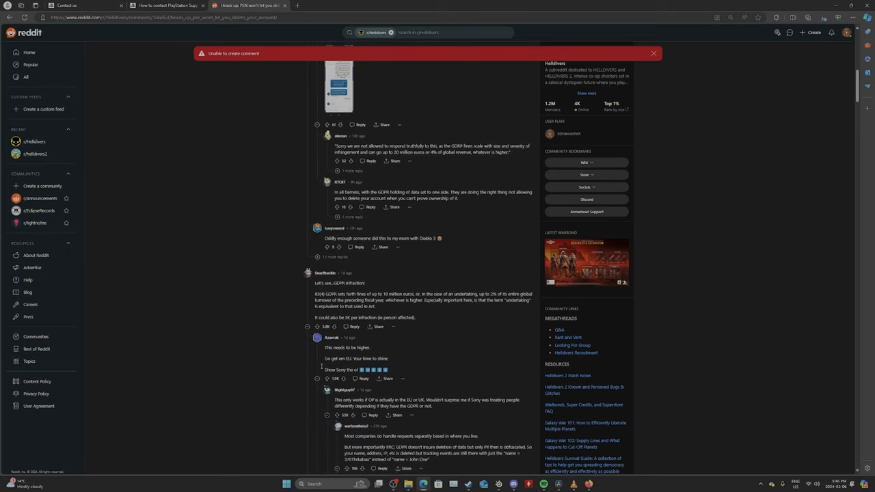
scroll(down, 3)
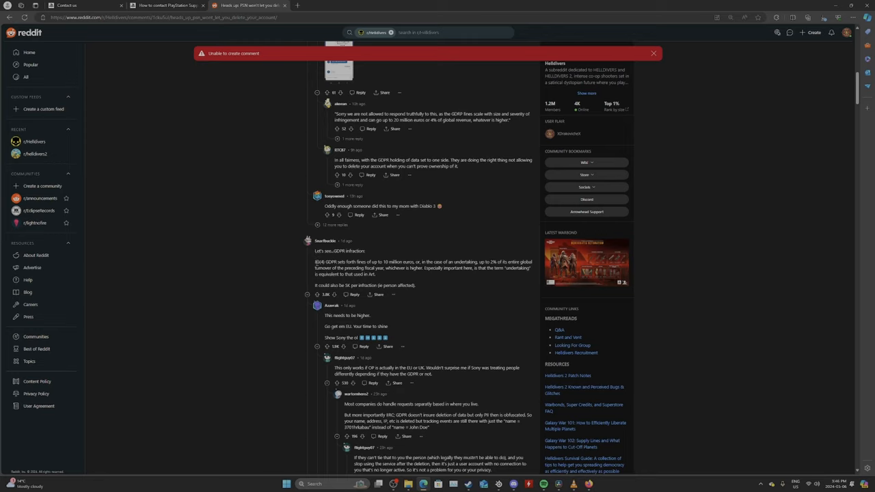
mouse_move(456, 290)
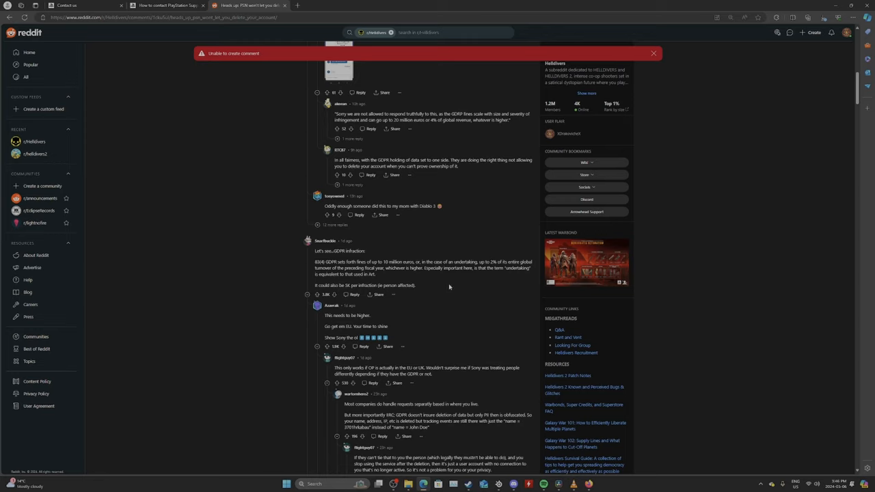
mouse_move(445, 288)
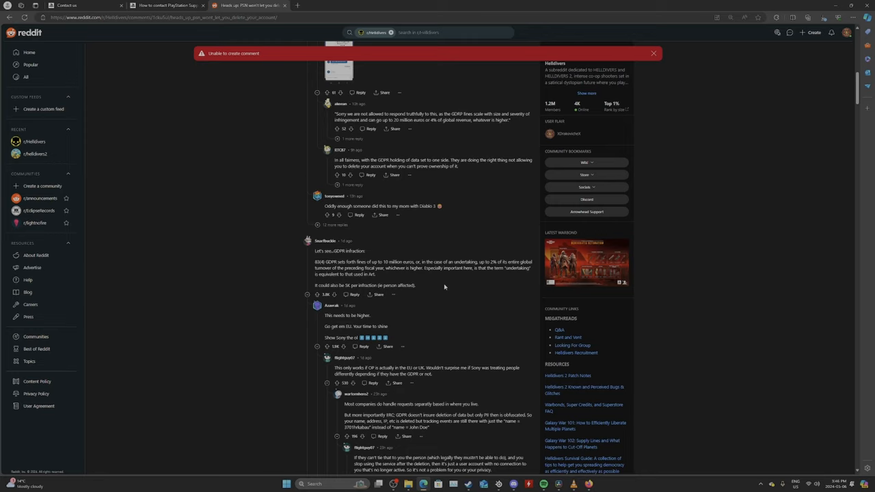
mouse_move(444, 283)
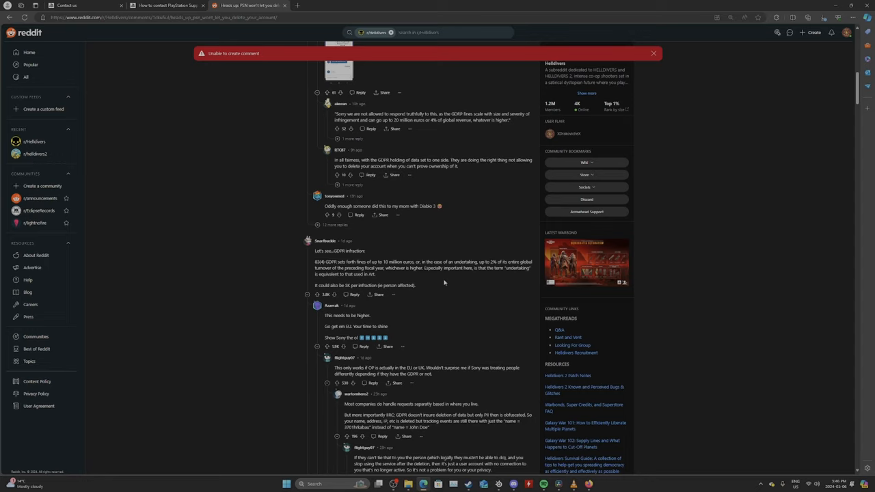
mouse_move(378, 320)
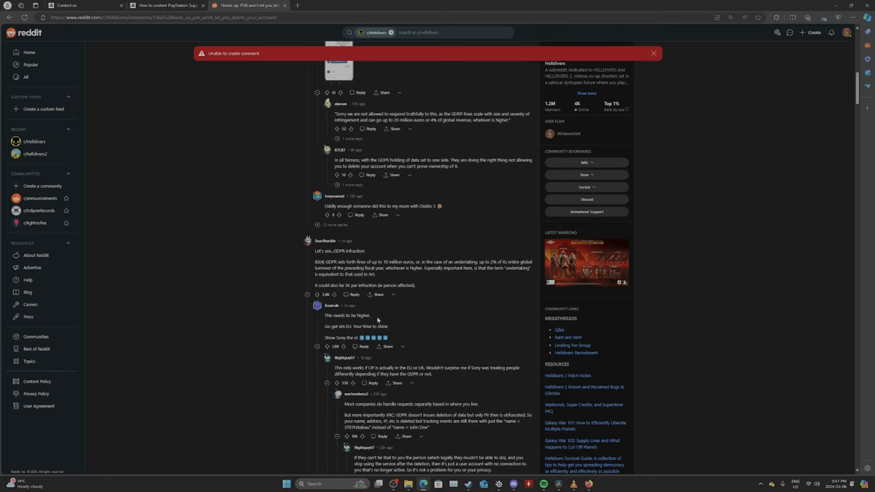
mouse_move(404, 337)
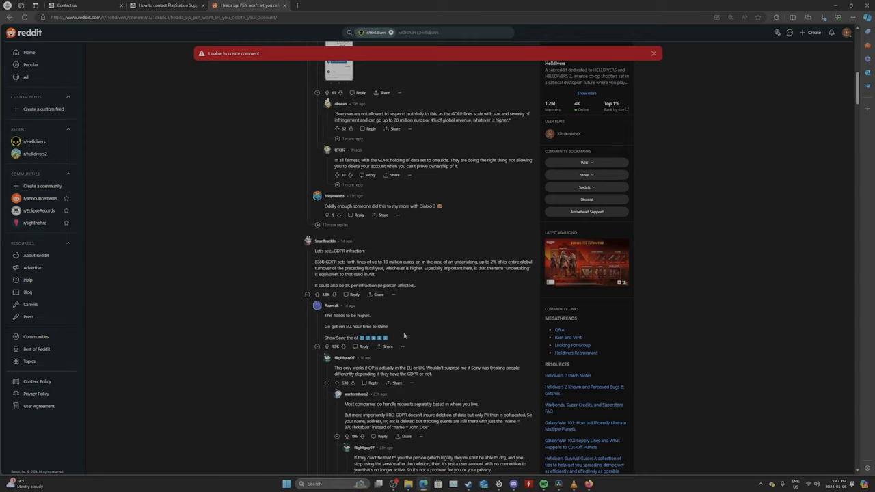
mouse_move(440, 336)
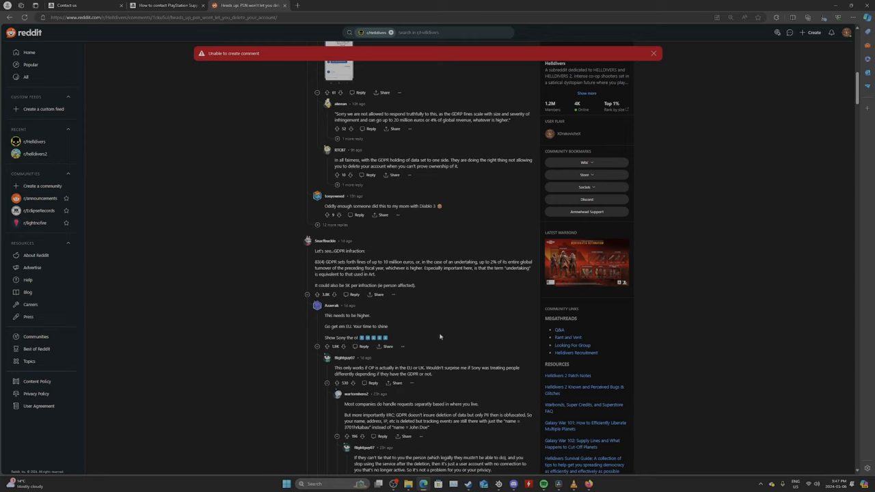
mouse_move(437, 325)
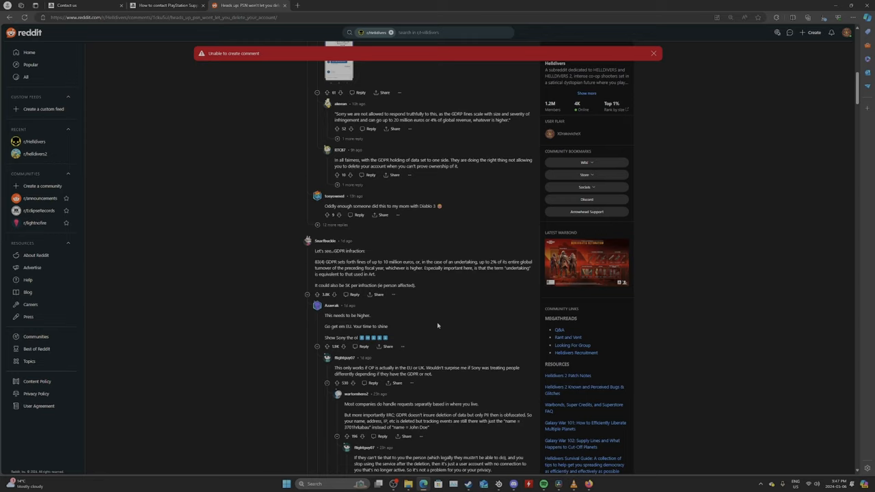
mouse_move(421, 339)
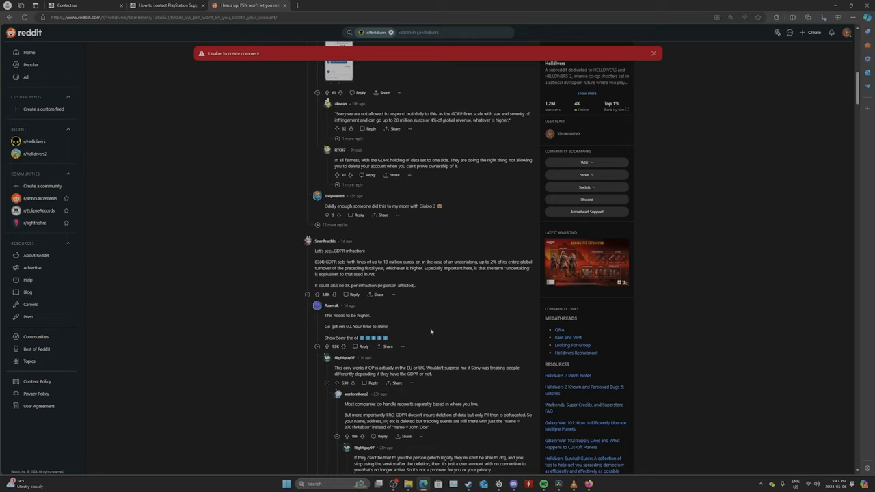
mouse_move(461, 334)
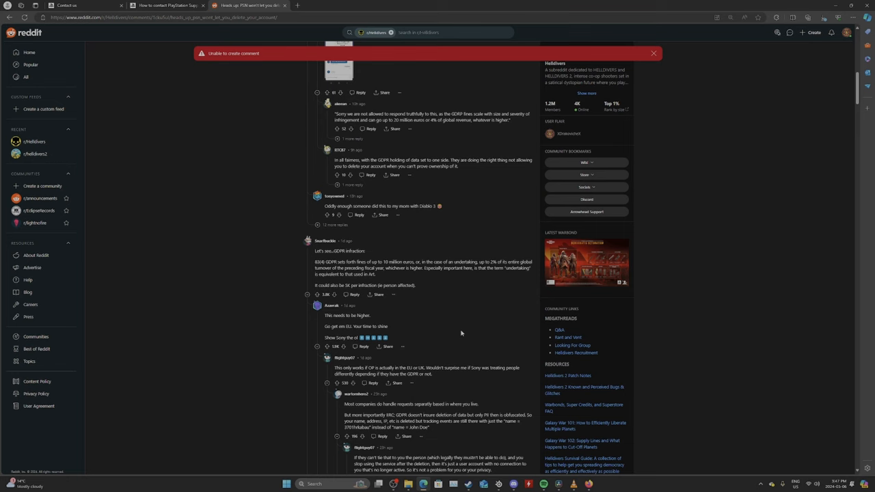
Read past the Steamworks data quote to the replies about closed accounts being only soft deleted.
scroll(down, 3)
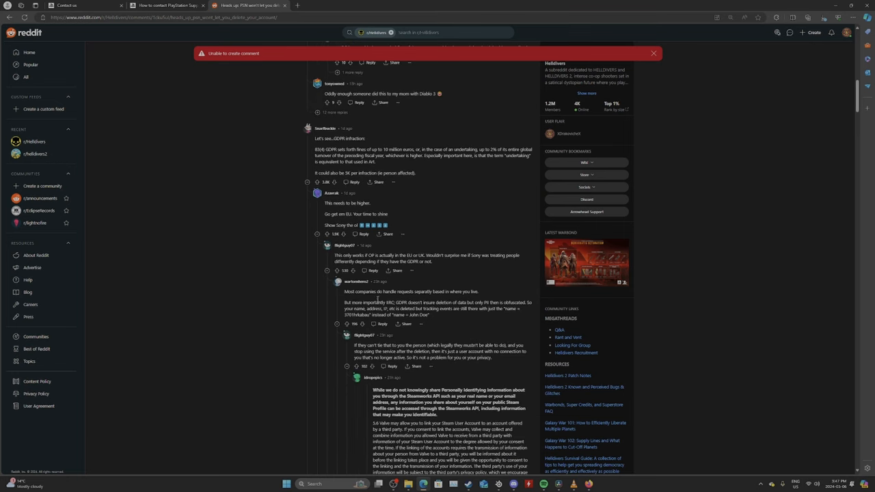
mouse_move(468, 301)
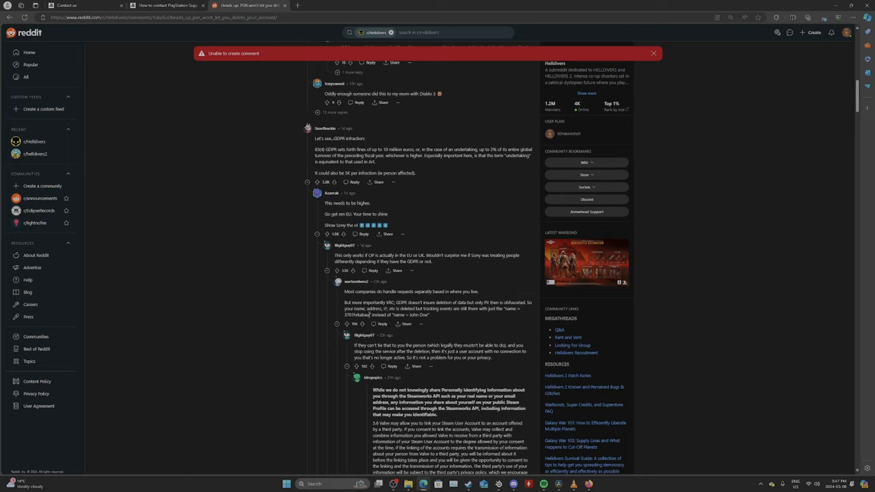
mouse_move(503, 315)
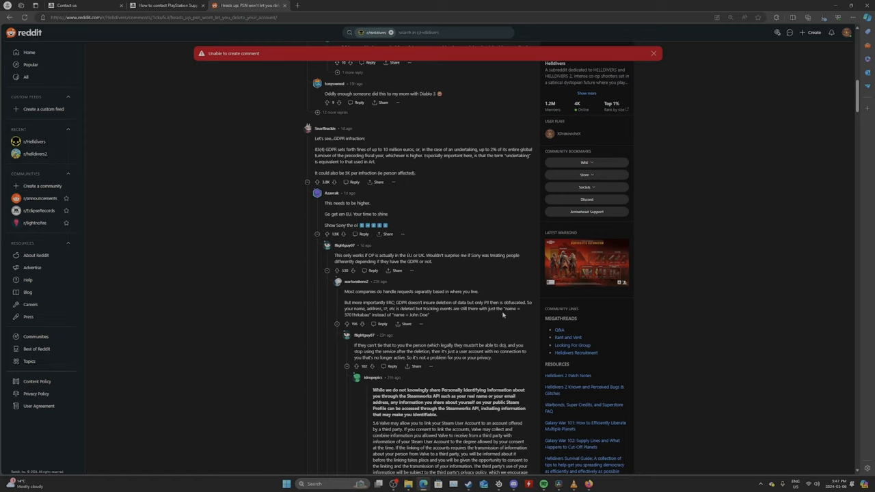
mouse_move(470, 325)
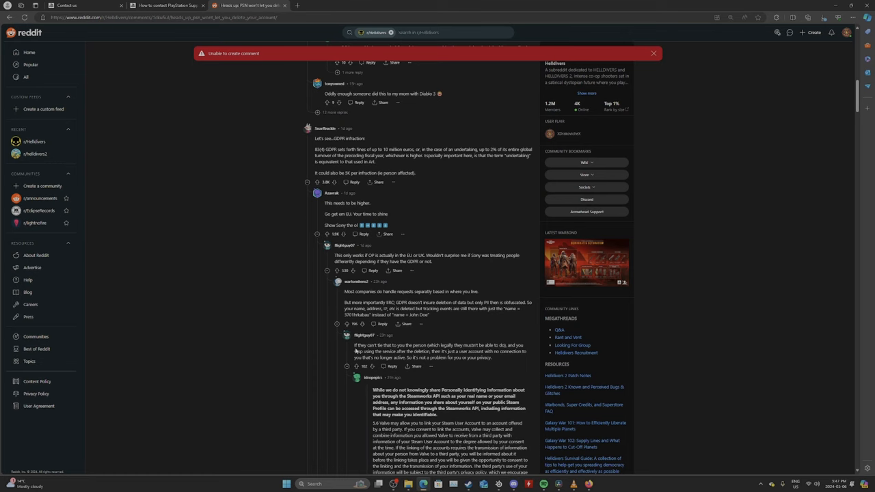
scroll(down, 3)
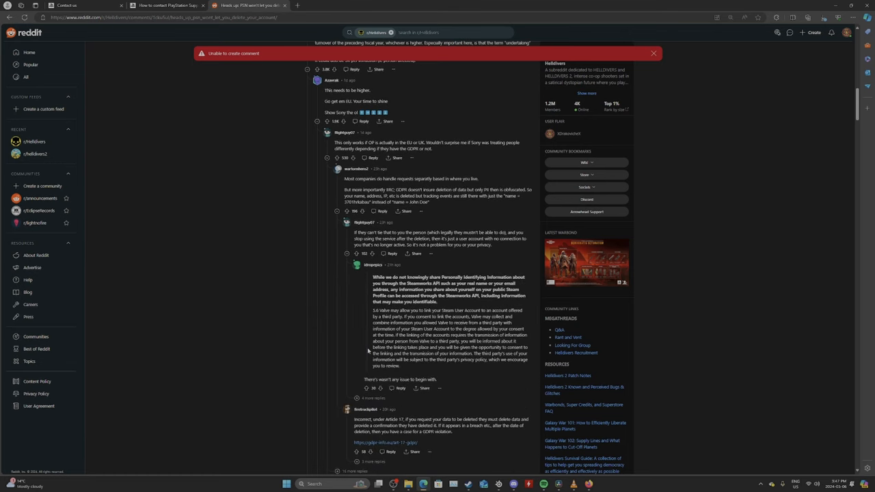
scroll(down, 3)
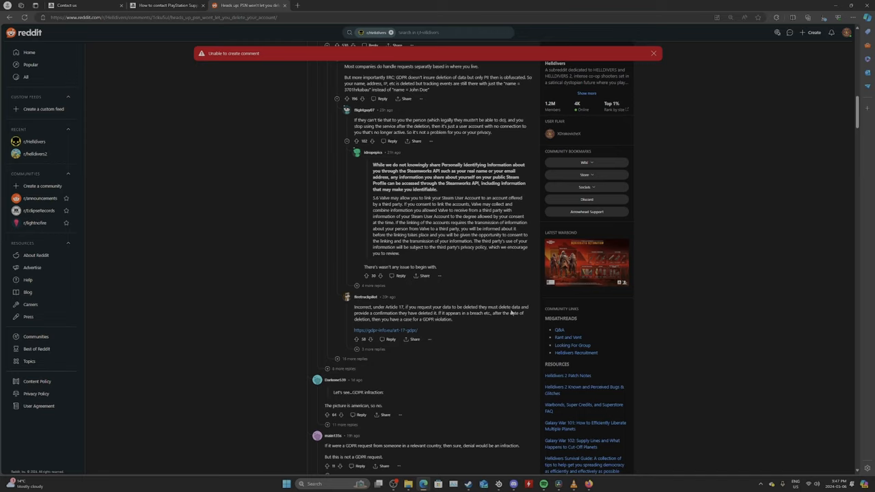
mouse_move(468, 315)
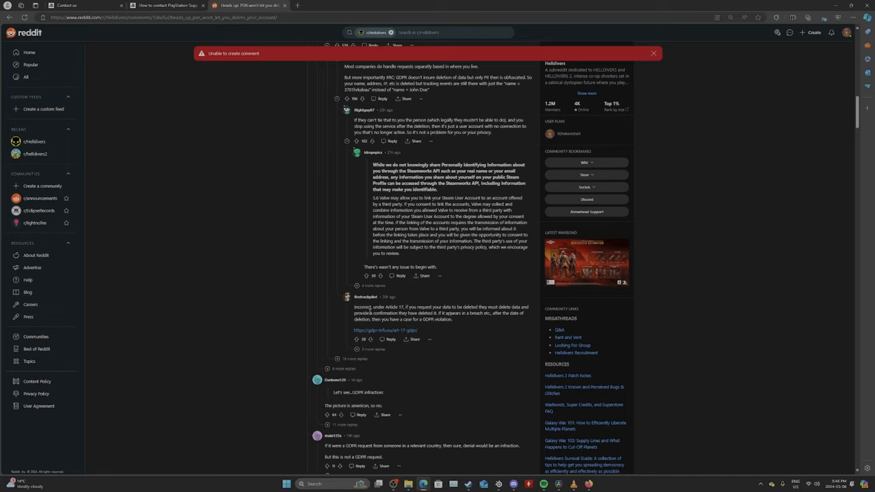
scroll(down, 3)
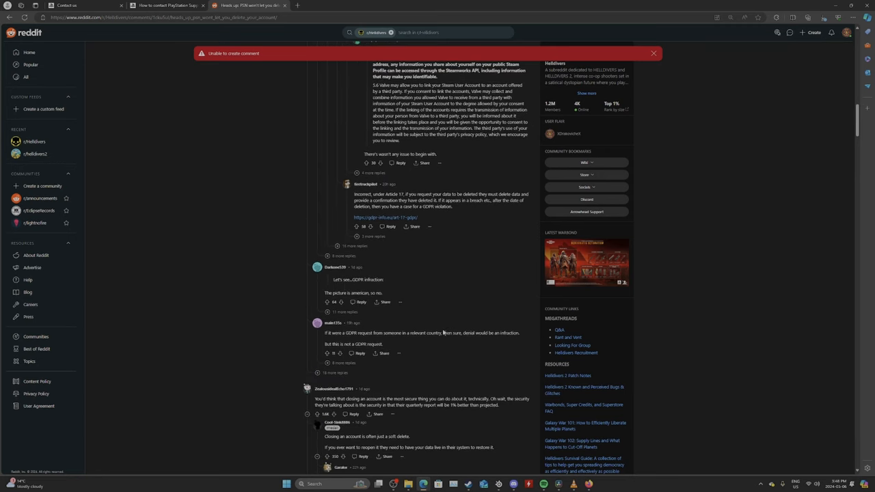
scroll(down, 3)
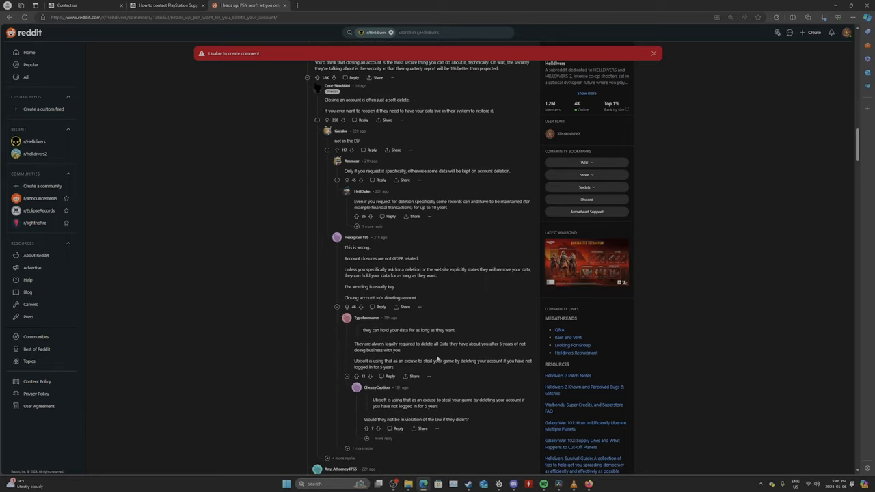
Scroll back to the post's title and chat screenshot carousel.
scroll(up, 3)
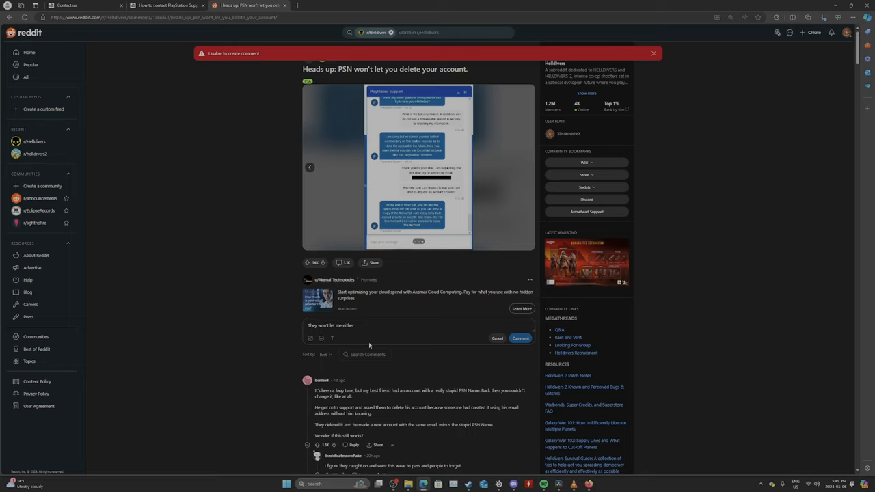
mouse_move(41, 315)
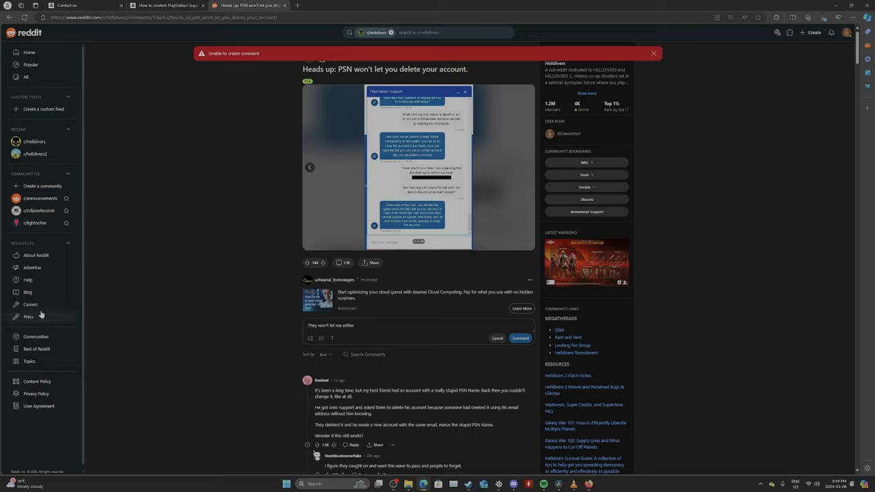